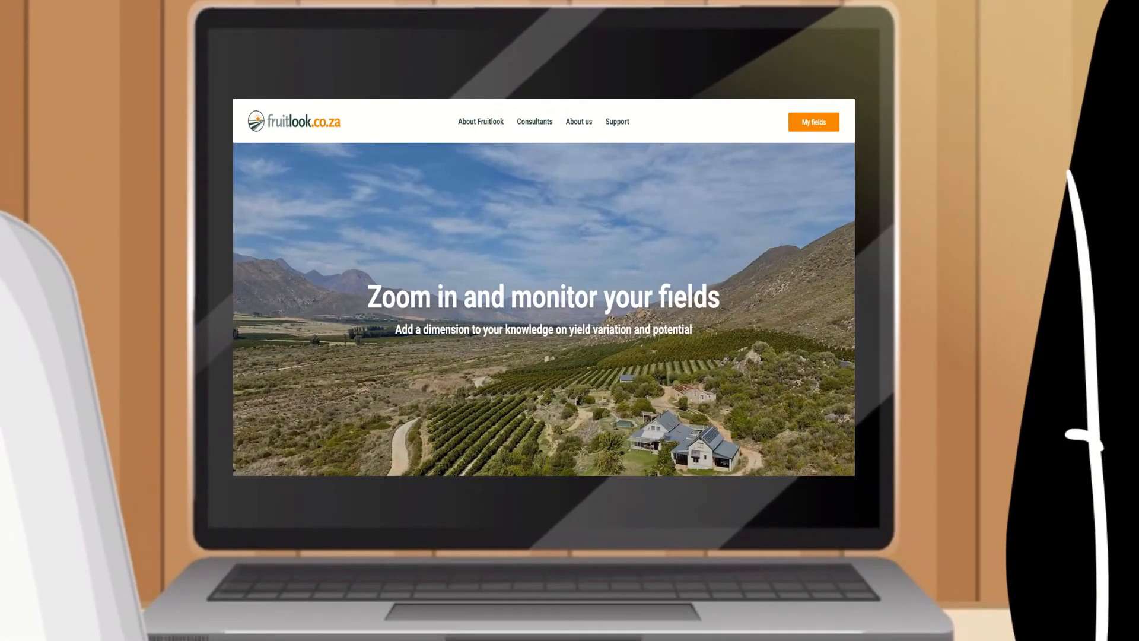
Open My fields and show the farm's fields as a list of values instead of the map.
{"action": "left_click", "coordinate": [813, 122]}
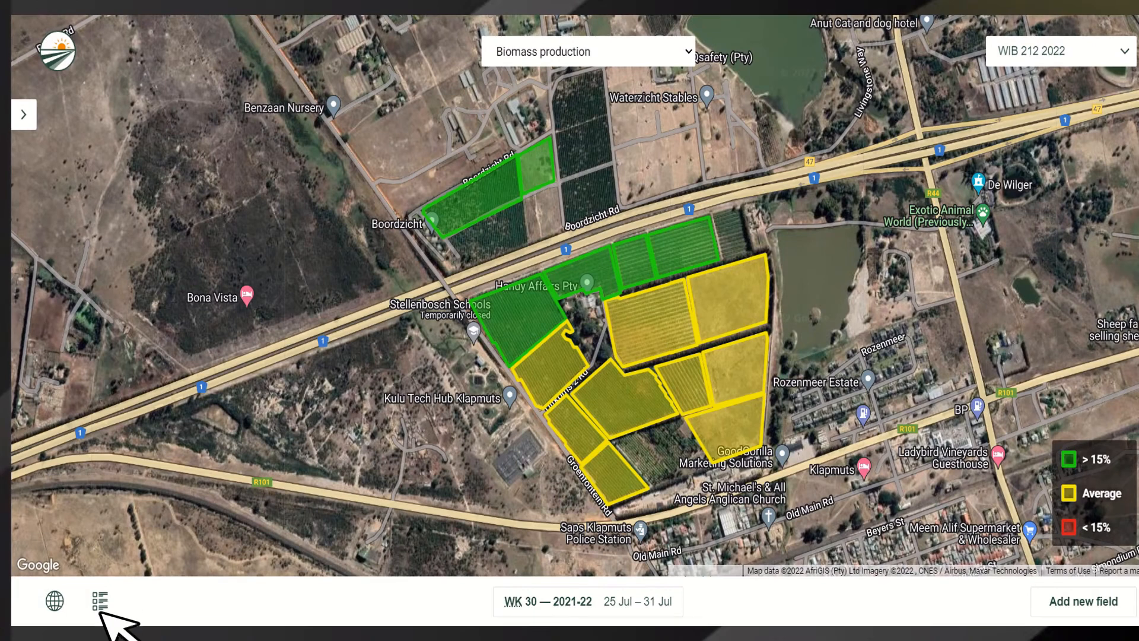
{"action": "mouse_move", "coordinate": [112, 609]}
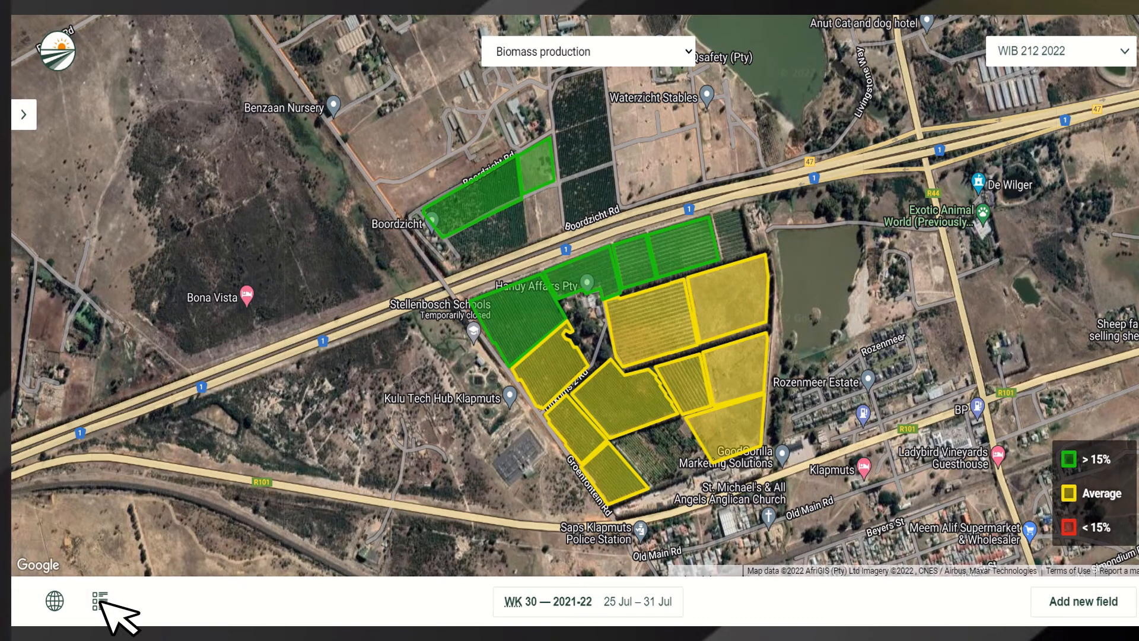
{"action": "left_click", "coordinate": [100, 601]}
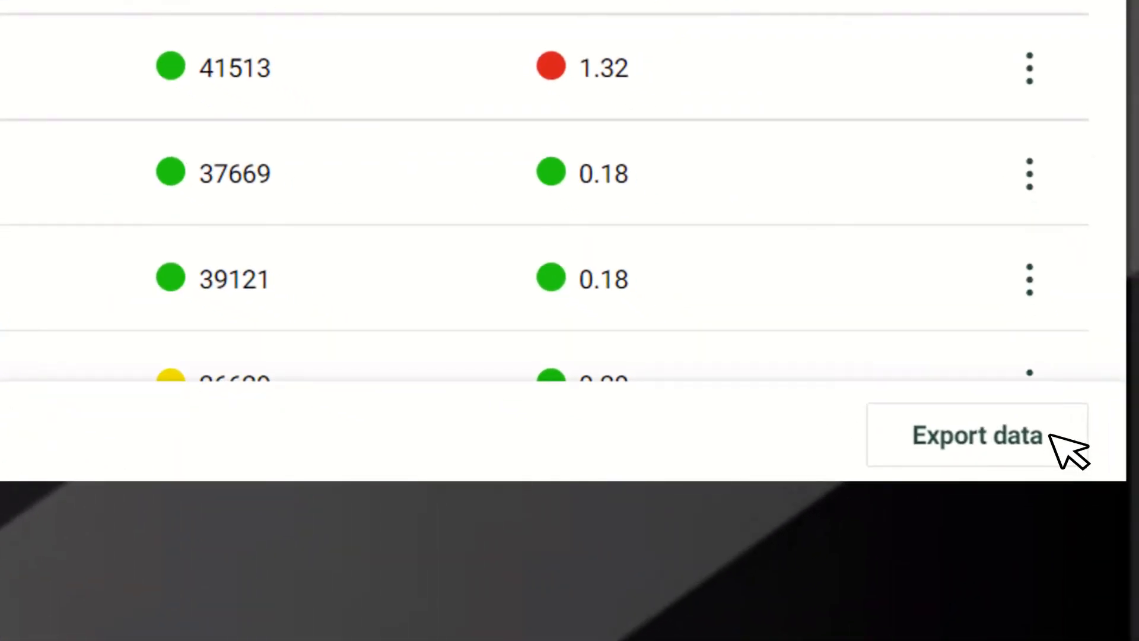
Export actual ET and ET deficit for Block A2 seasons 2018-19 to 2021-22 as Excel.
{"action": "left_click", "coordinate": [977, 435]}
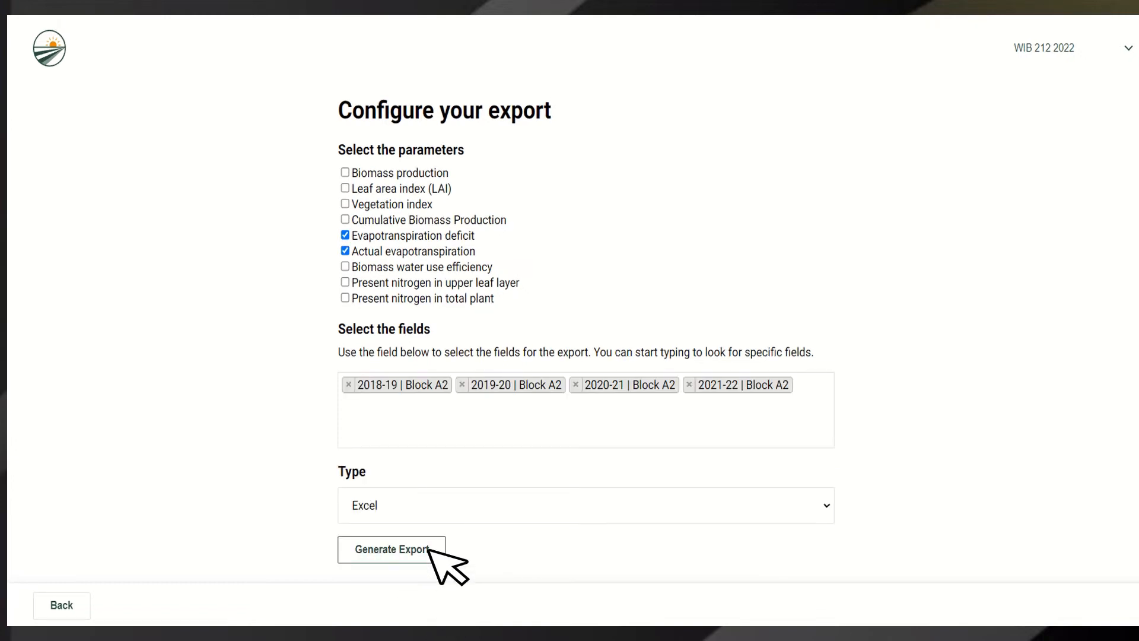
{"action": "left_click", "coordinate": [391, 548]}
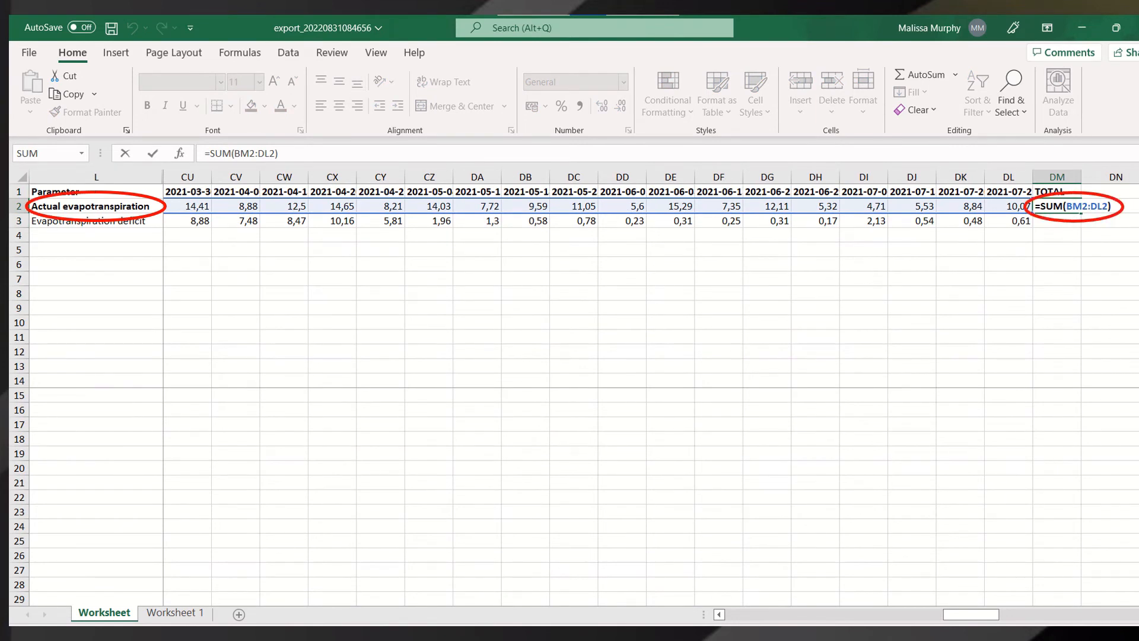
Total ET with =SUM(BM2:DL2), then compute ET Min 687,09 and ET Max 854,23.
{"action": "key", "text": "Enter"}
{"action": "type", "text": "=DM2+DM3"}
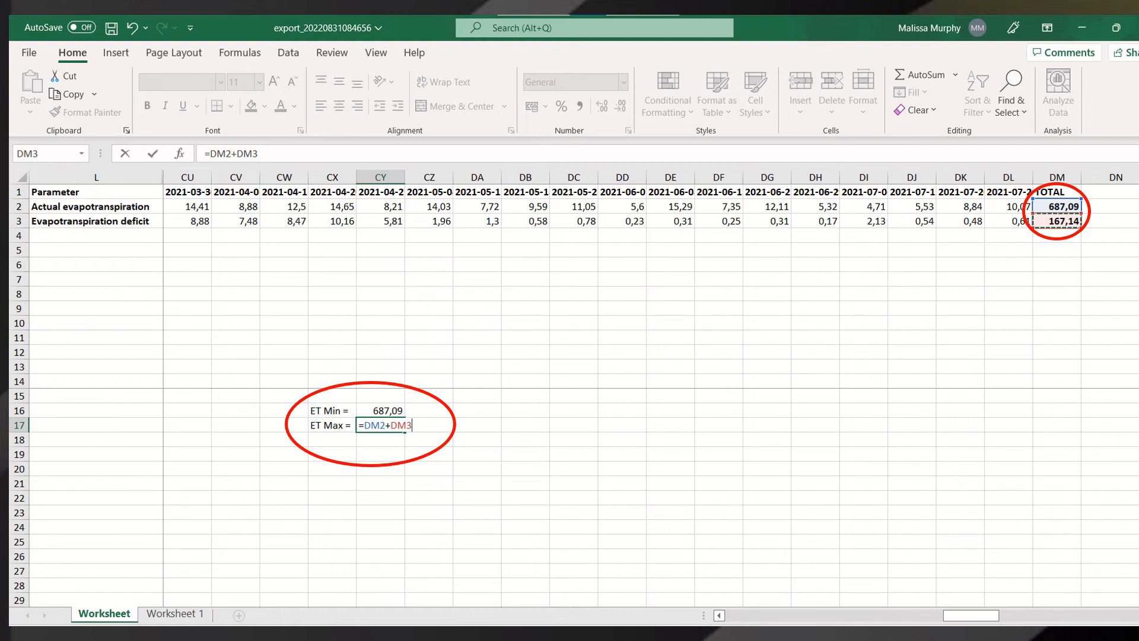
{"action": "key", "text": "Enter"}
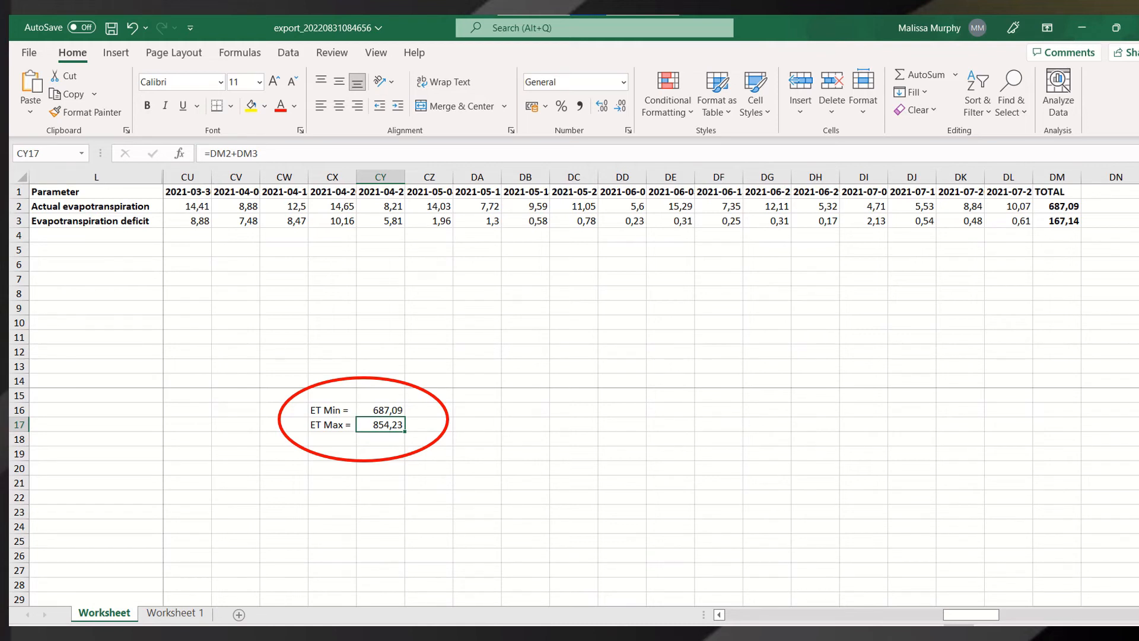
{"action": "left_click", "coordinate": [173, 613]}
{"action": "type", "text": "=AVERAGE(B4:F4)"}
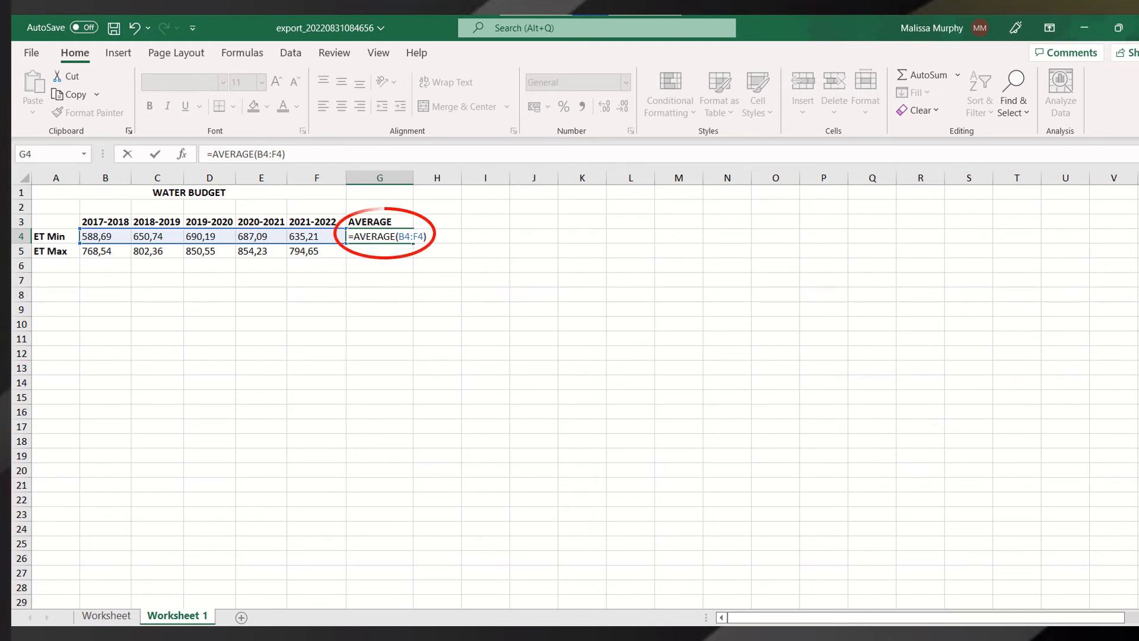
Average ET Min (=AVERAGE(B4:F4)) and ET Max (=AVERAGE(B5:F5)) across the five seasons.
{"action": "key", "text": "Enter"}
{"action": "type", "text": "=AVERAGE(B5:F5)"}
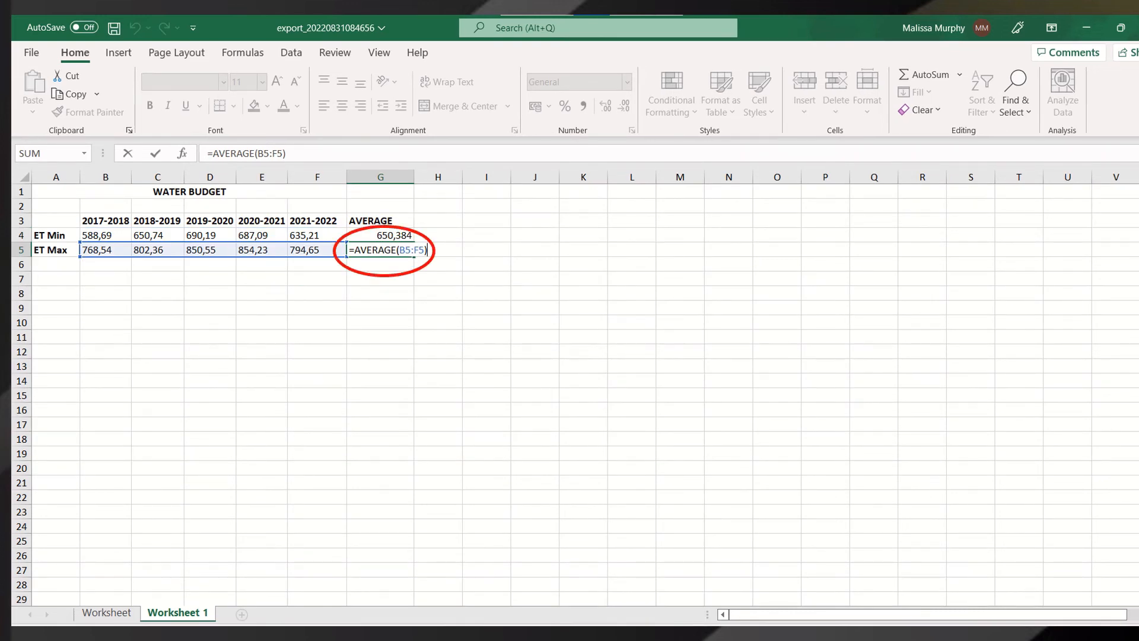
{"action": "key", "text": "Enter"}
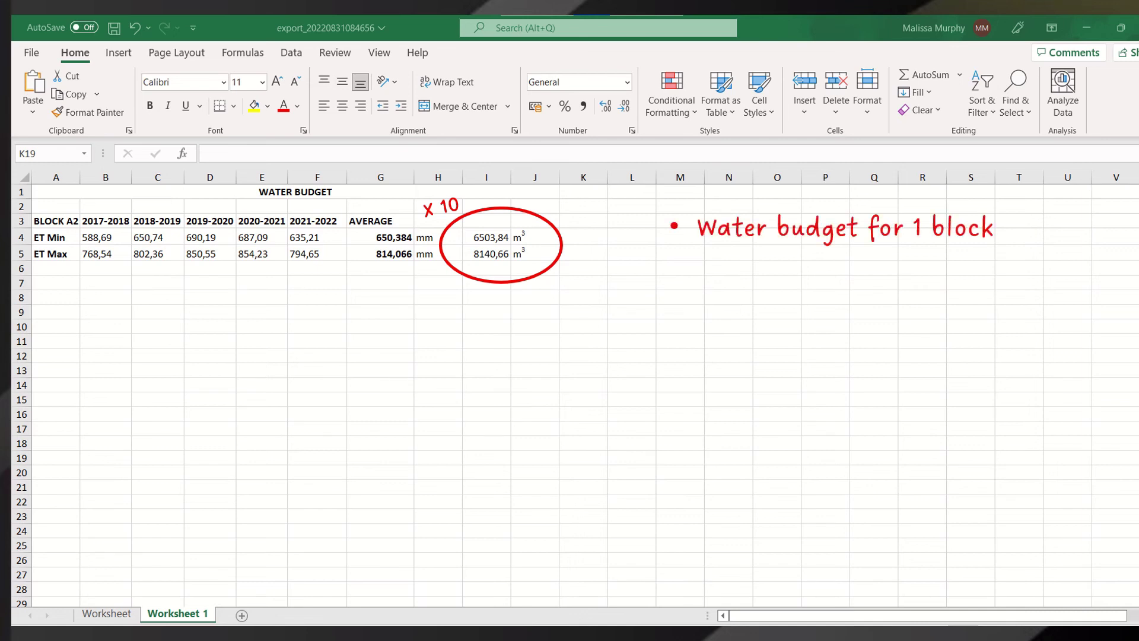
Type 'Repeat' to begin a note on repeating the budget for other blocks.
{"action": "type", "text": "Repeat"}
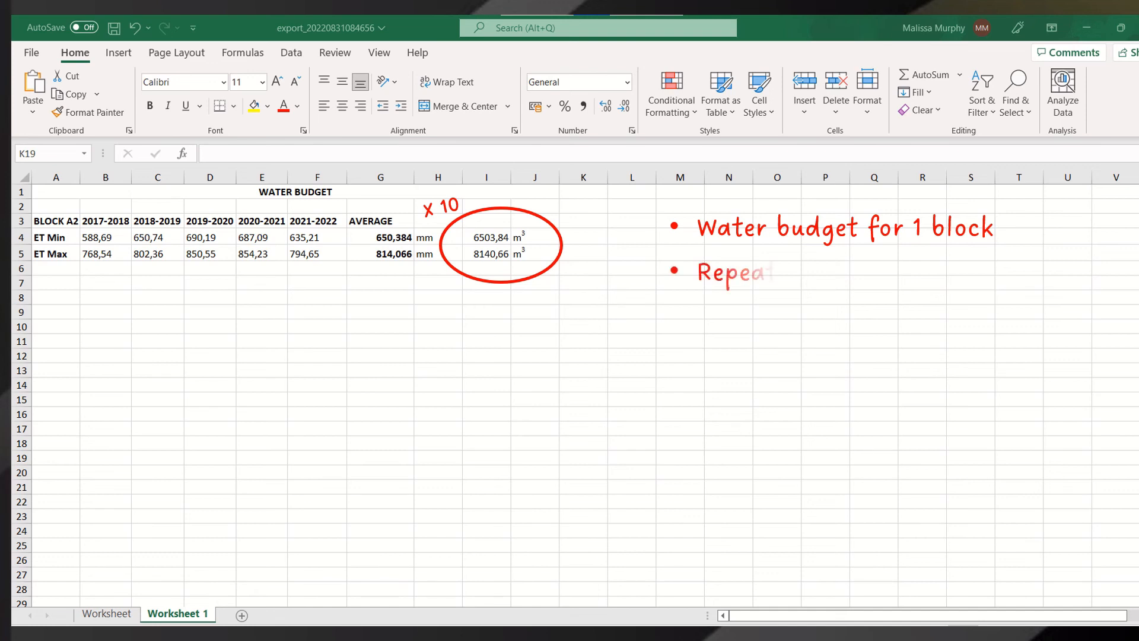